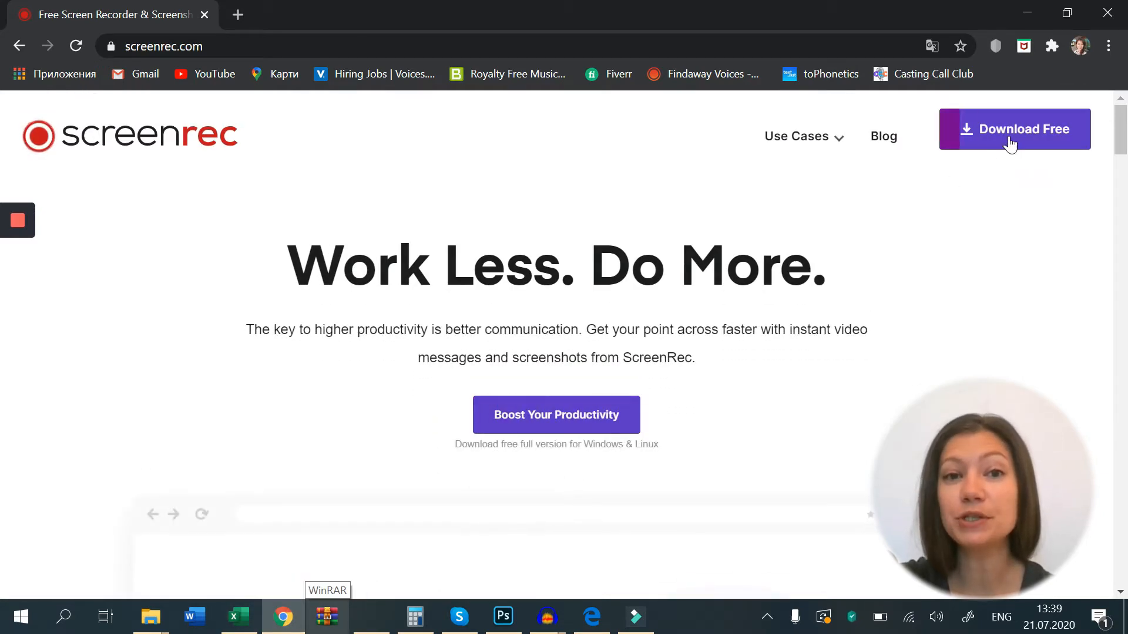
# - Download the free ScreenRec Windows installer from screenrec.com's download page
pyautogui.click(1016, 129)
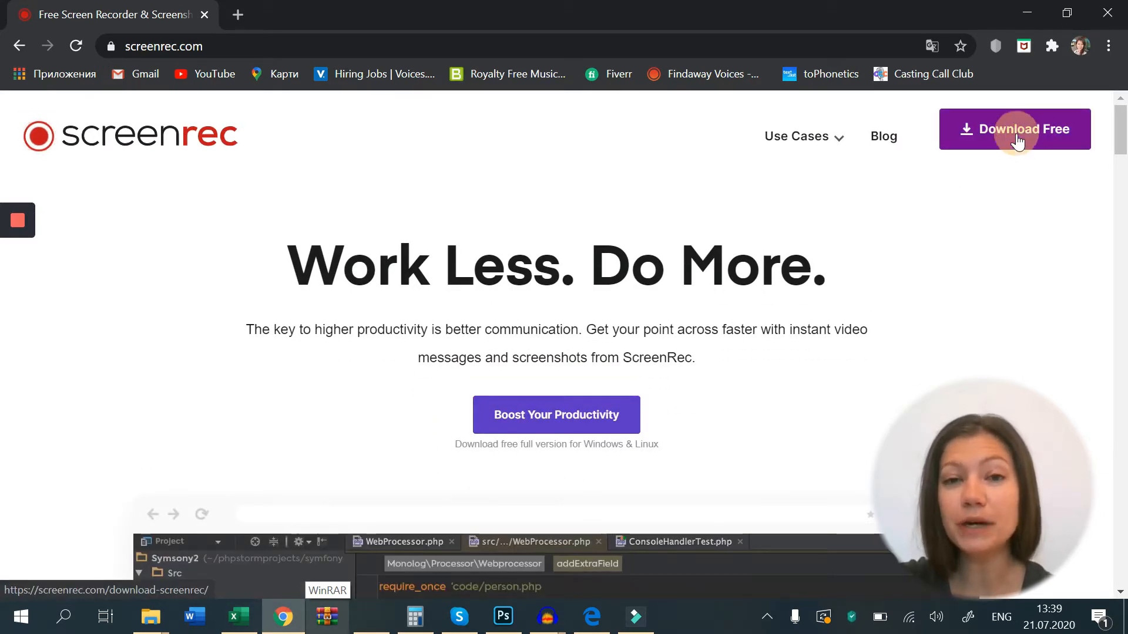
pyautogui.click(1014, 129)
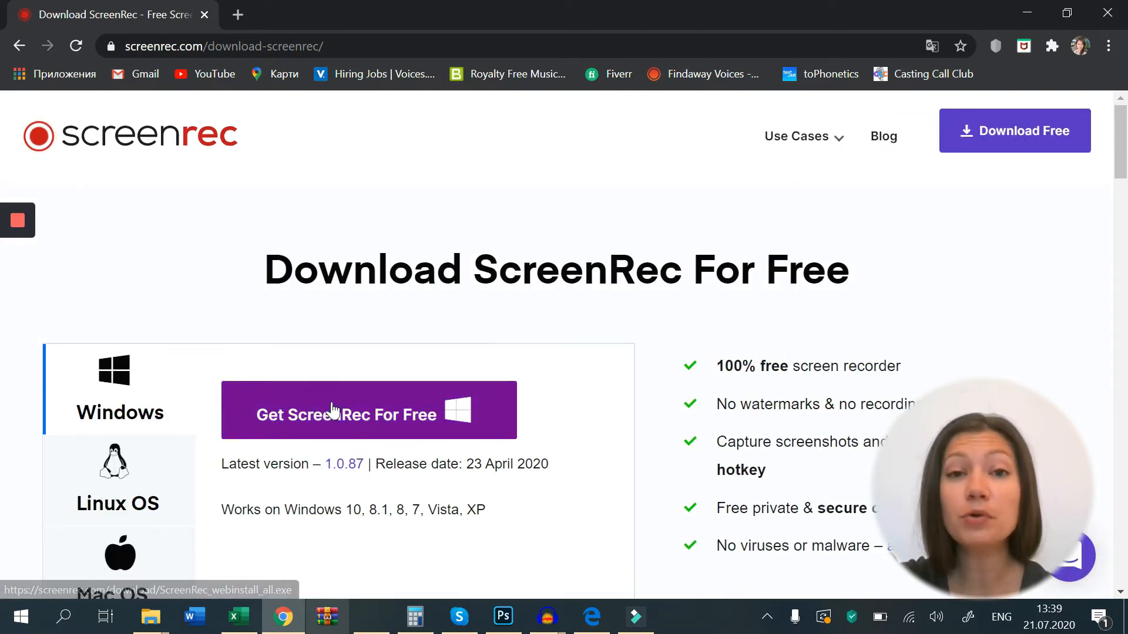
pyautogui.click(368, 411)
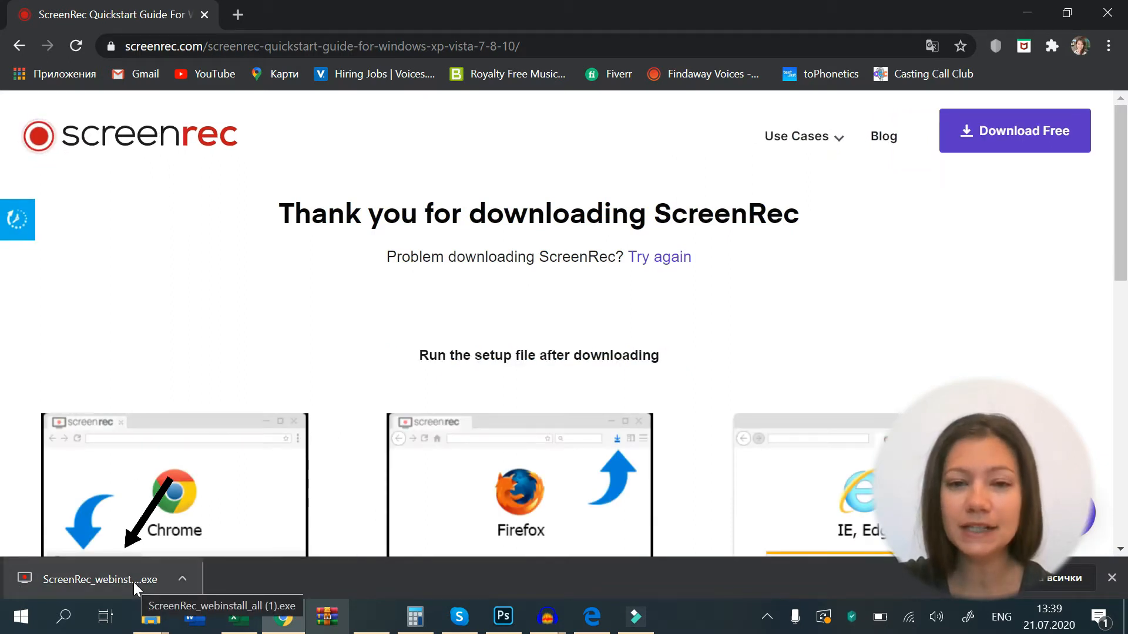
# - Run the ScreenRec_webinstall setup from Chrome and agree to the licence to install it
pyautogui.click(98, 579)
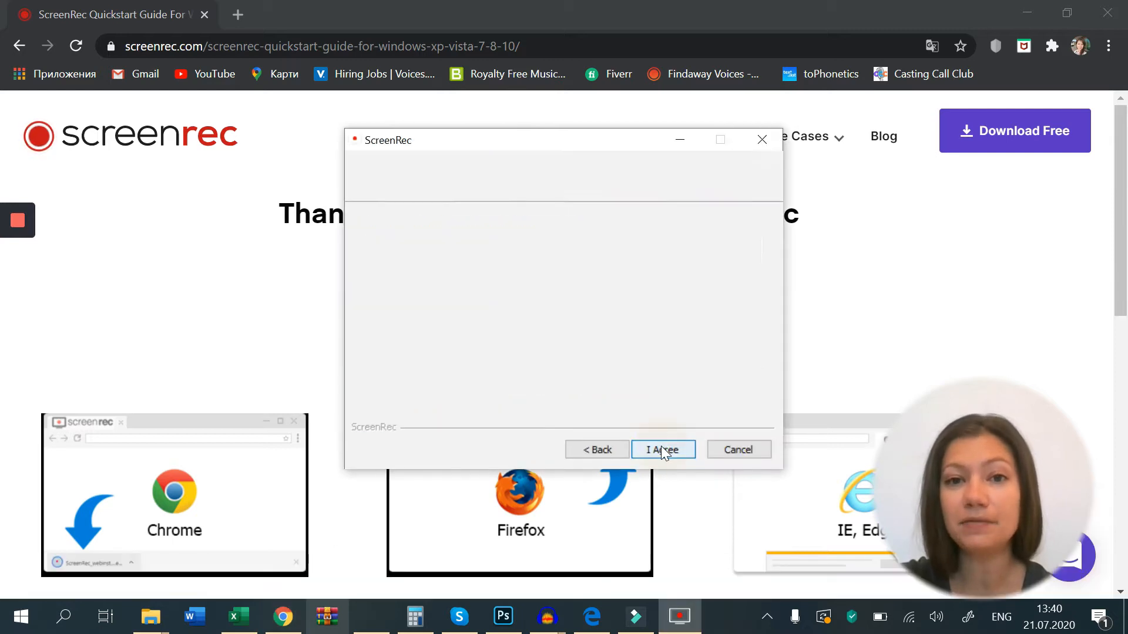
pyautogui.click(662, 450)
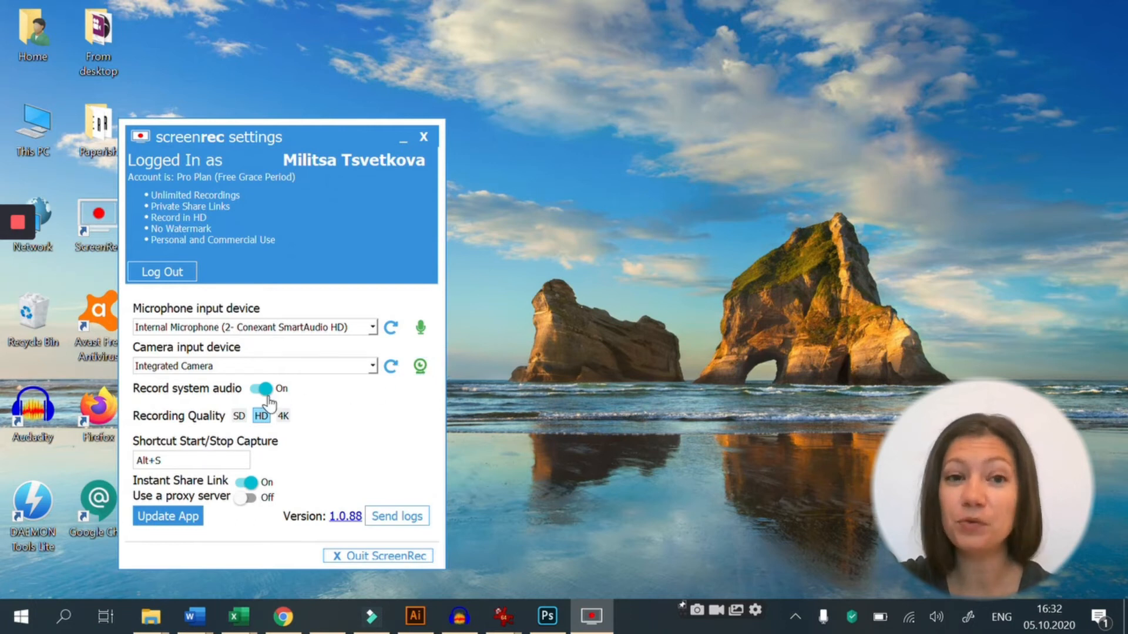
# - Keep system audio on and try 4K recording quality, accepting the warning that keeps HD
pyautogui.click(260, 389)
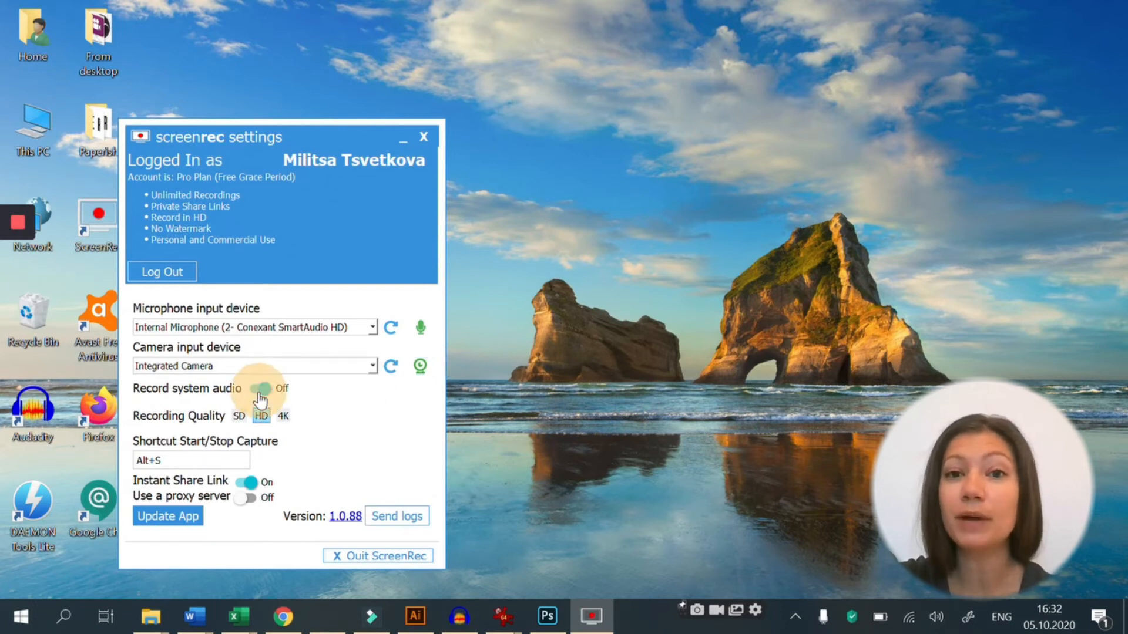
pyautogui.click(259, 389)
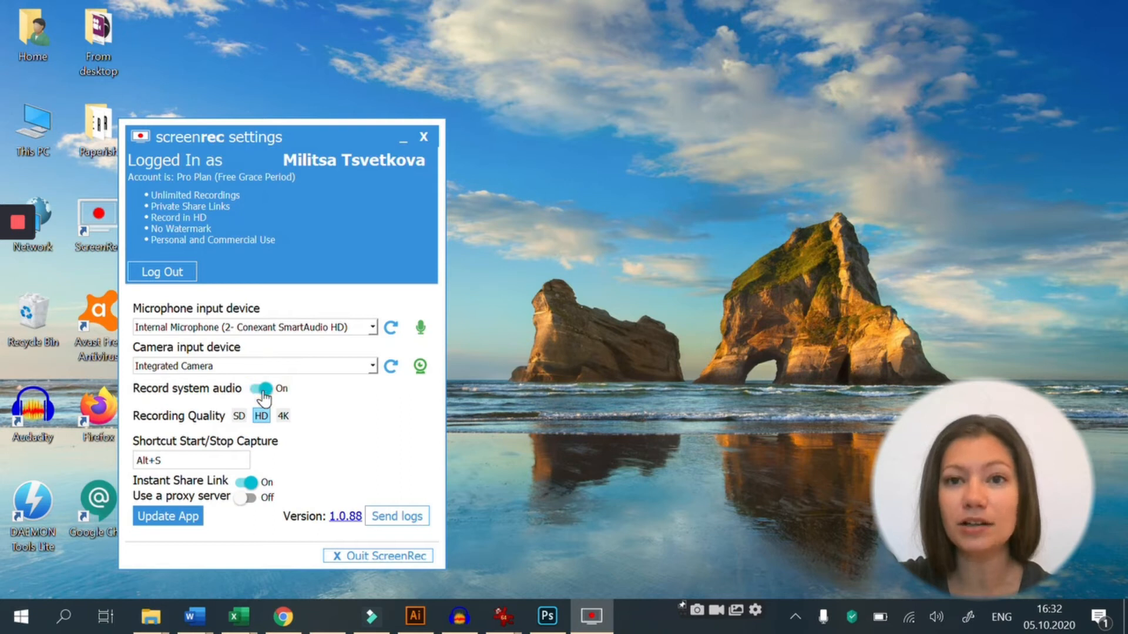
pyautogui.click(283, 416)
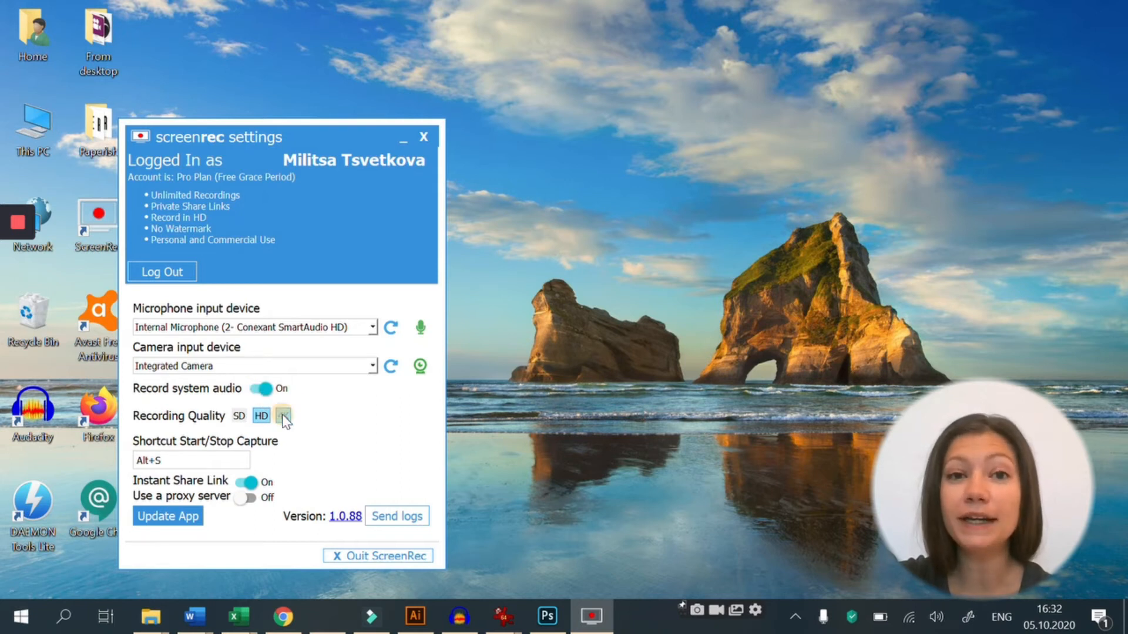
pyautogui.click(283, 416)
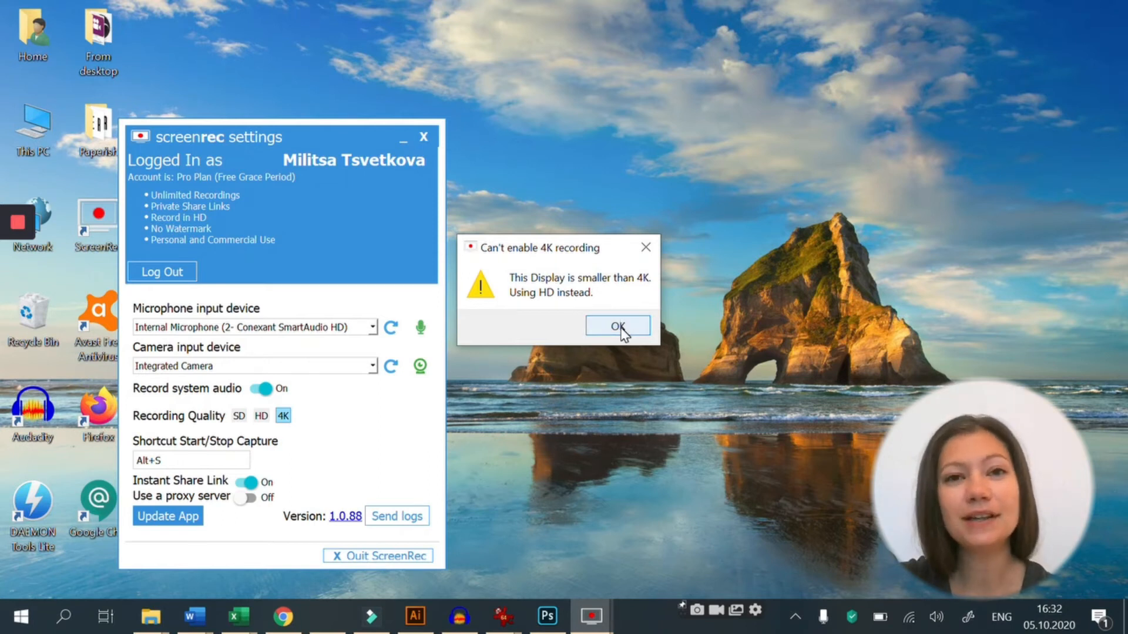
pyautogui.click(617, 325)
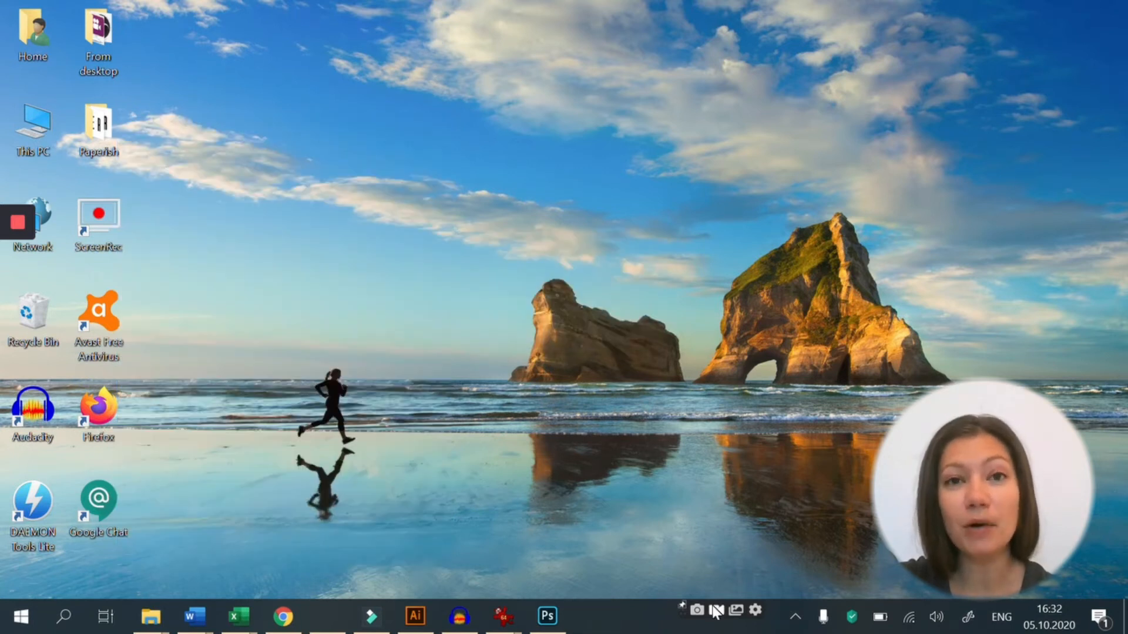
# - Start an area video recording with Alt+S over the upper-left desktop, webcam included
pyautogui.press('Alt+s')
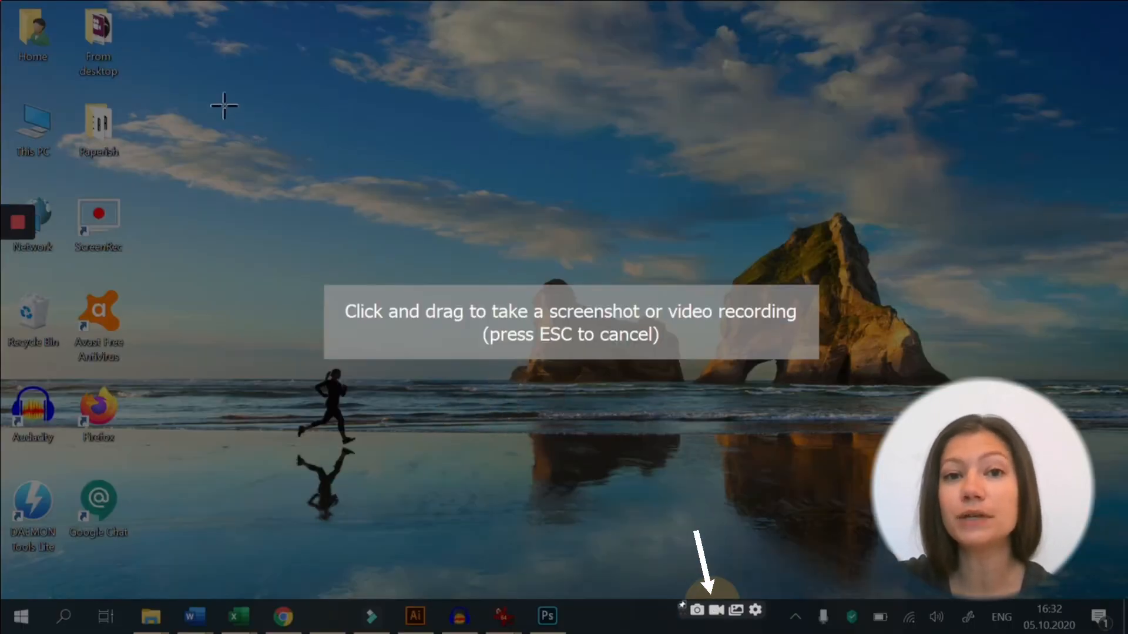
pyautogui.moveTo(201, 82)
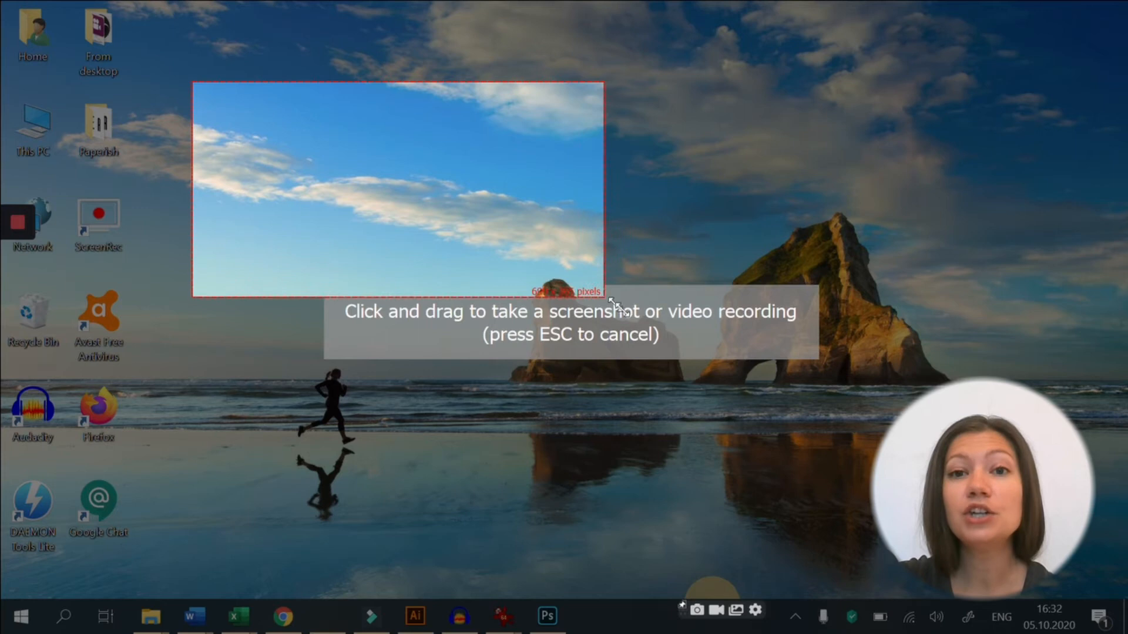
pyautogui.moveTo(608, 301); pyautogui.dragTo(644, 328)
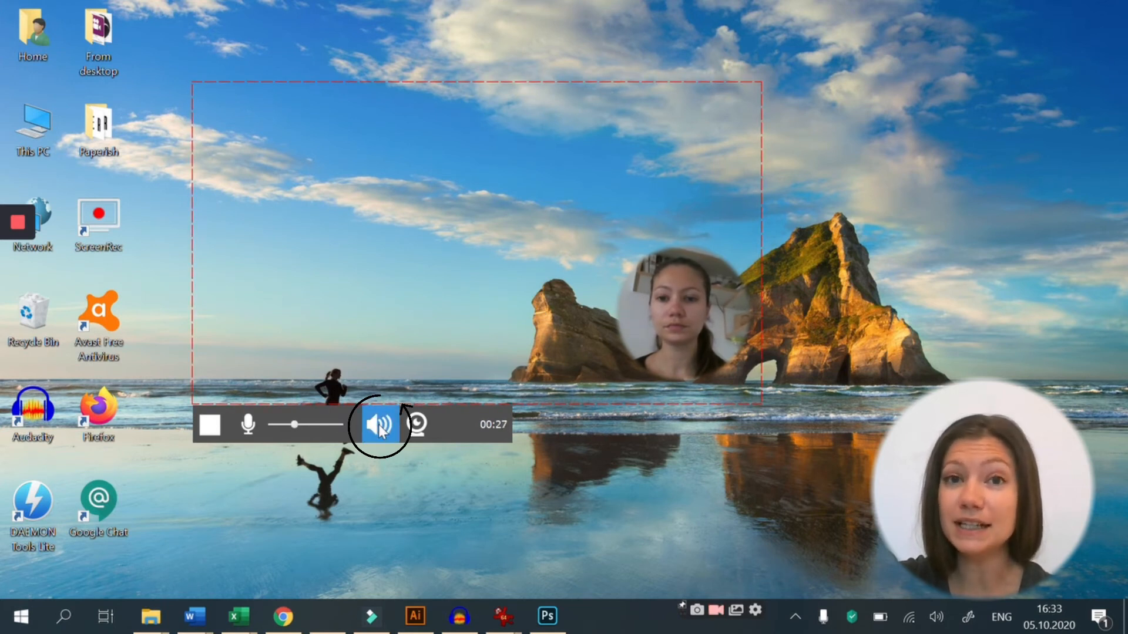
# - Stop the running area recording after about 33 seconds, leaving the desktop clear
pyautogui.press('alt+s')
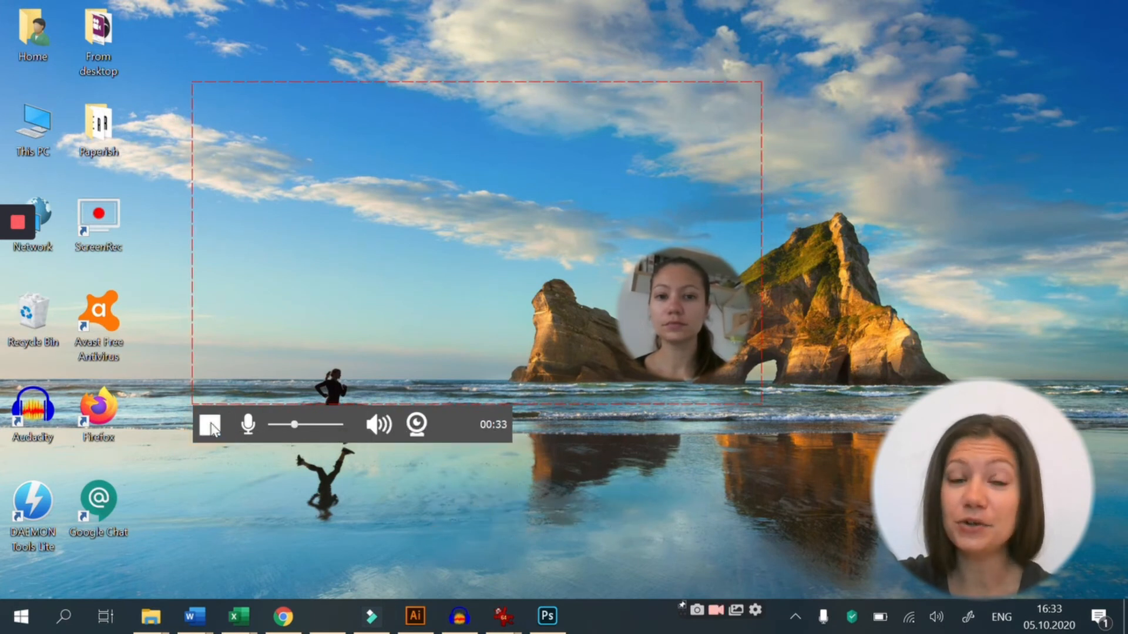
pyautogui.click(209, 425)
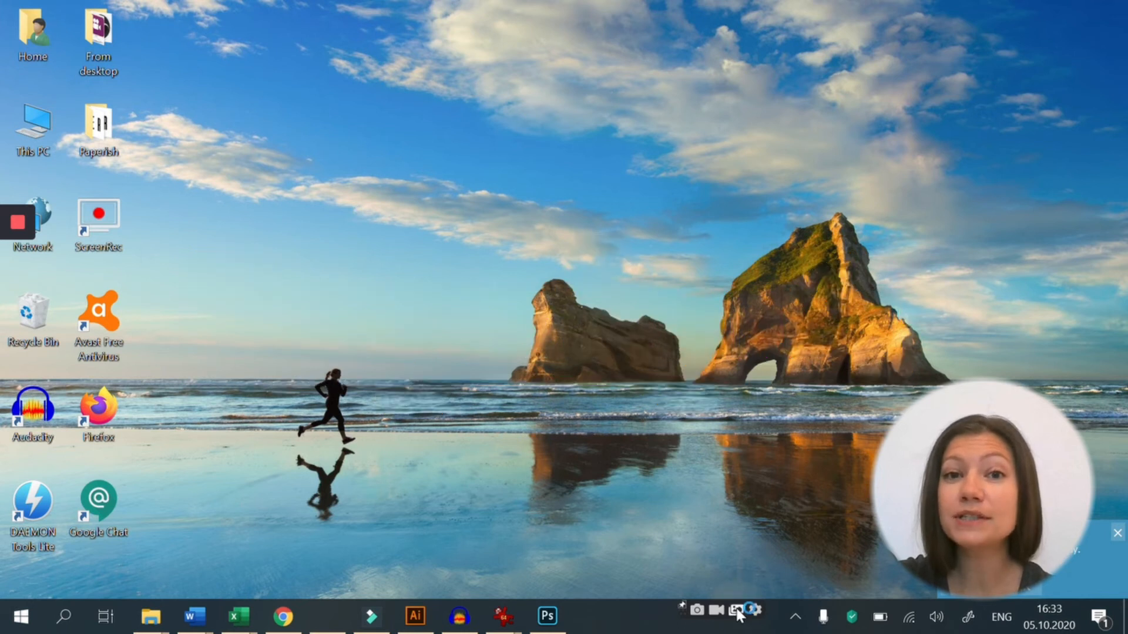
# - Open the recording's private sharing link and subscribe to ScreenRec's YouTube channel
pyautogui.click(733, 611)
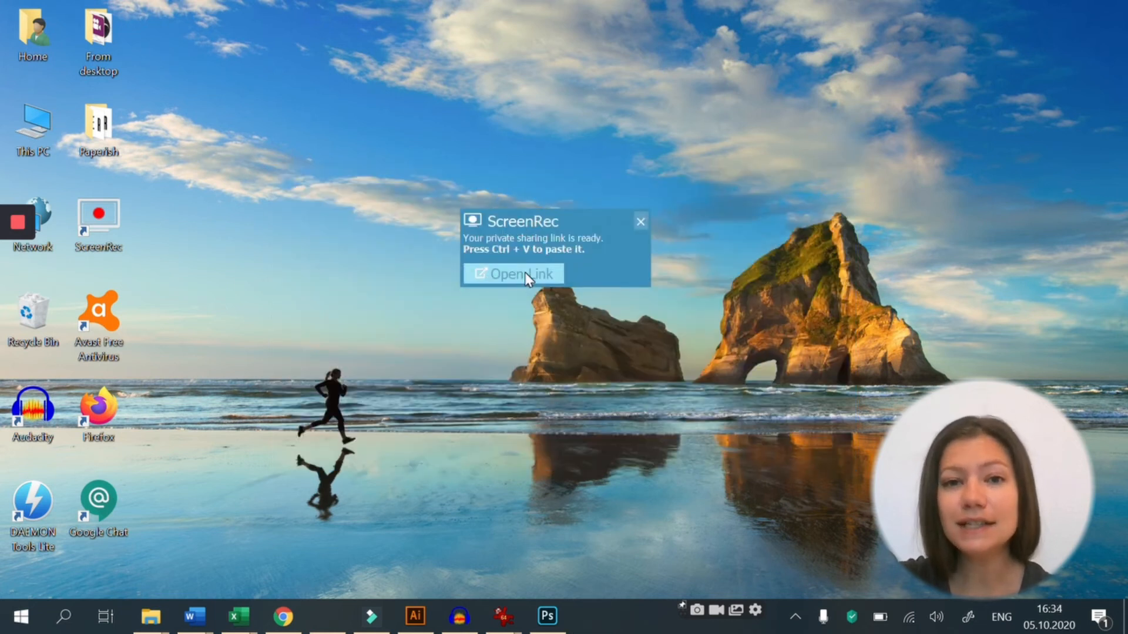
pyautogui.click(519, 274)
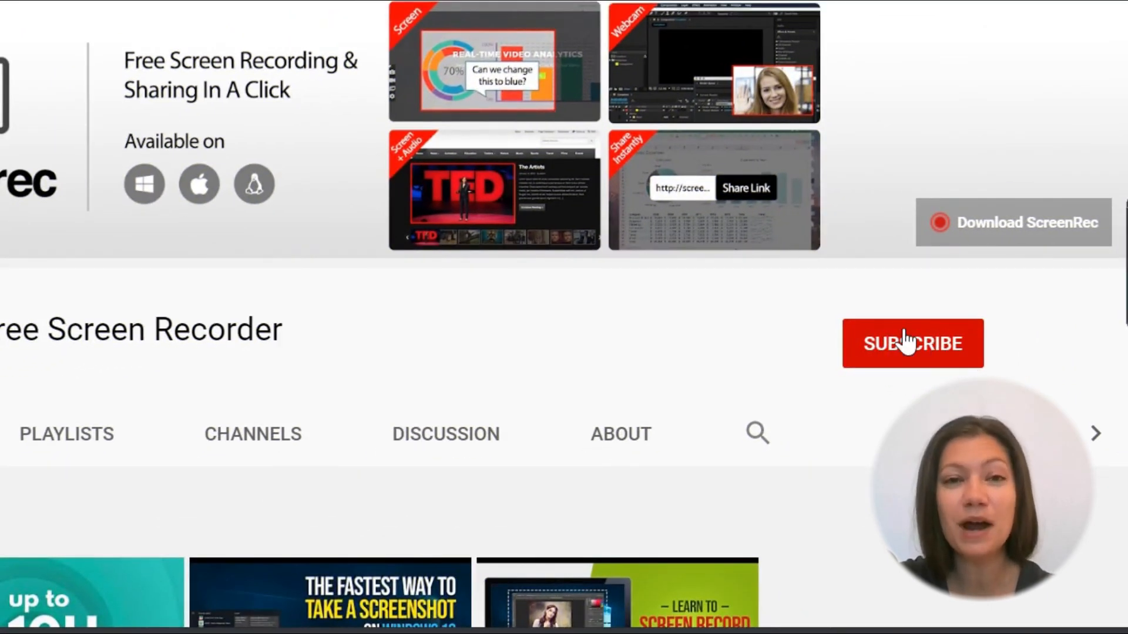
pyautogui.click(912, 344)
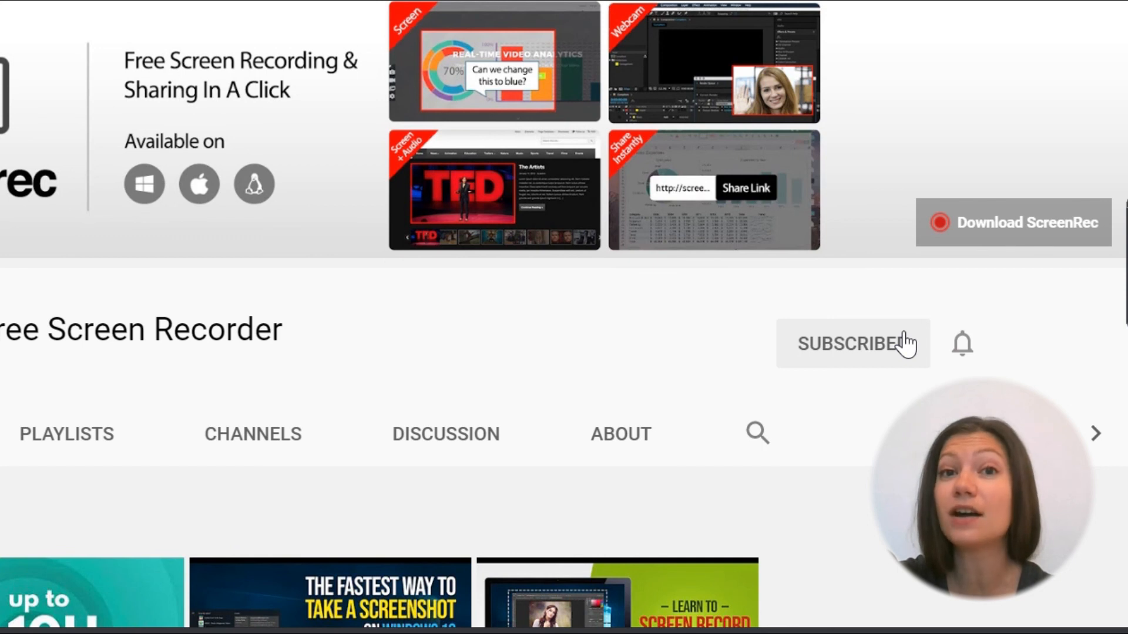